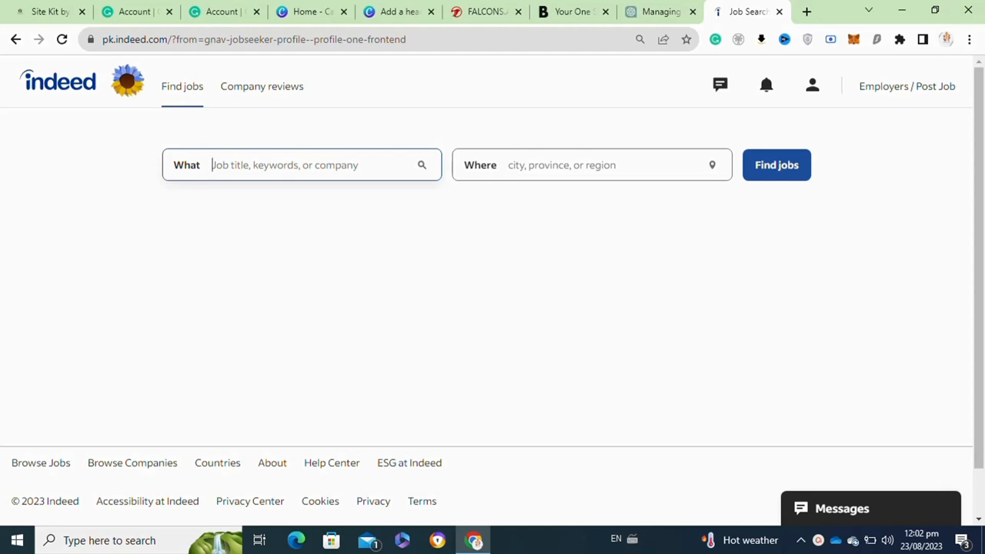
mouse_move(814, 486)
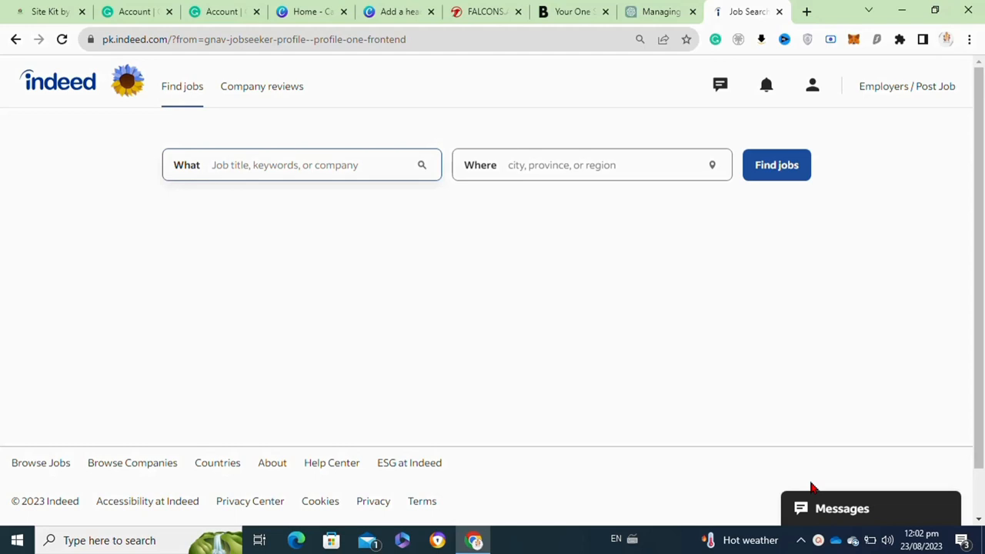
Go from the account menu to the job seeker Profile page showing contact details and resume.
click(813, 86)
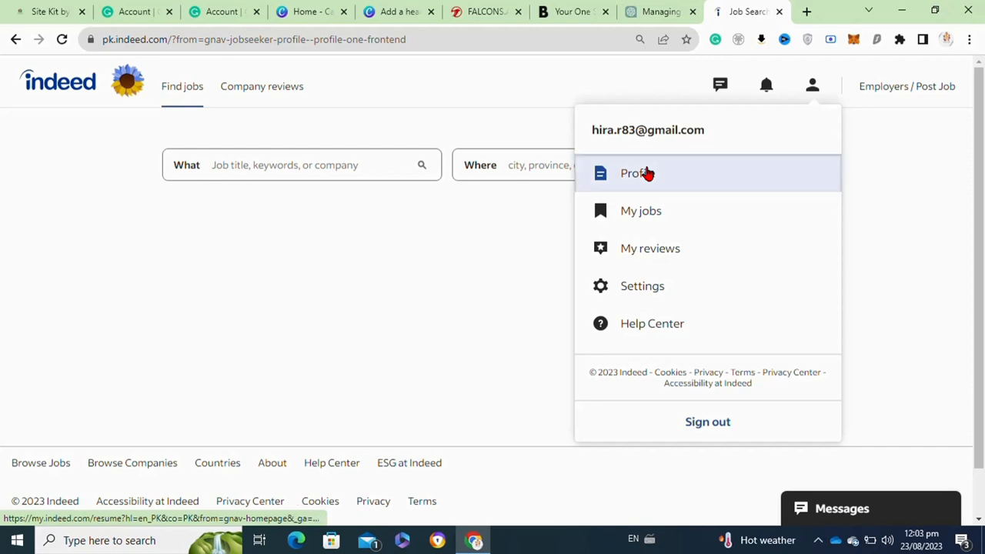
click(637, 173)
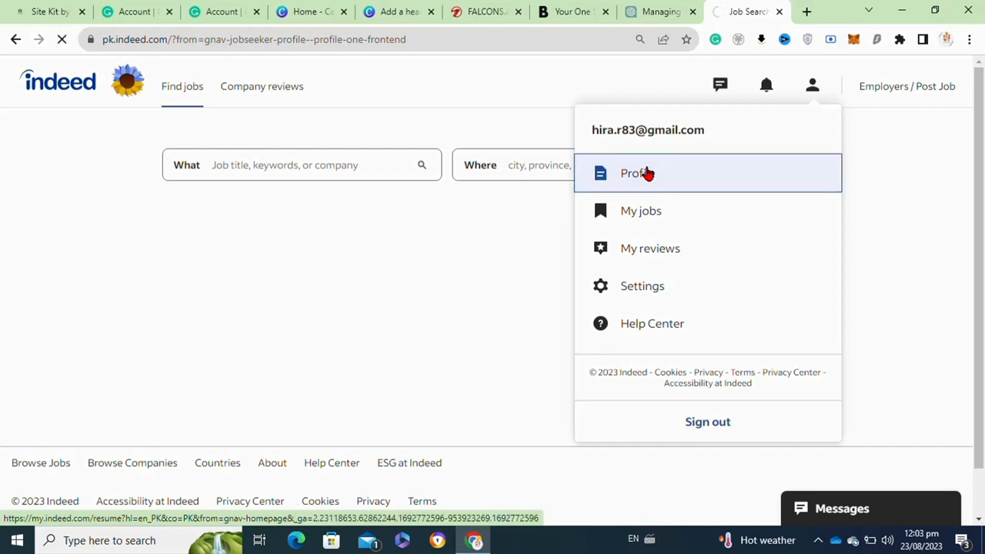
click(635, 172)
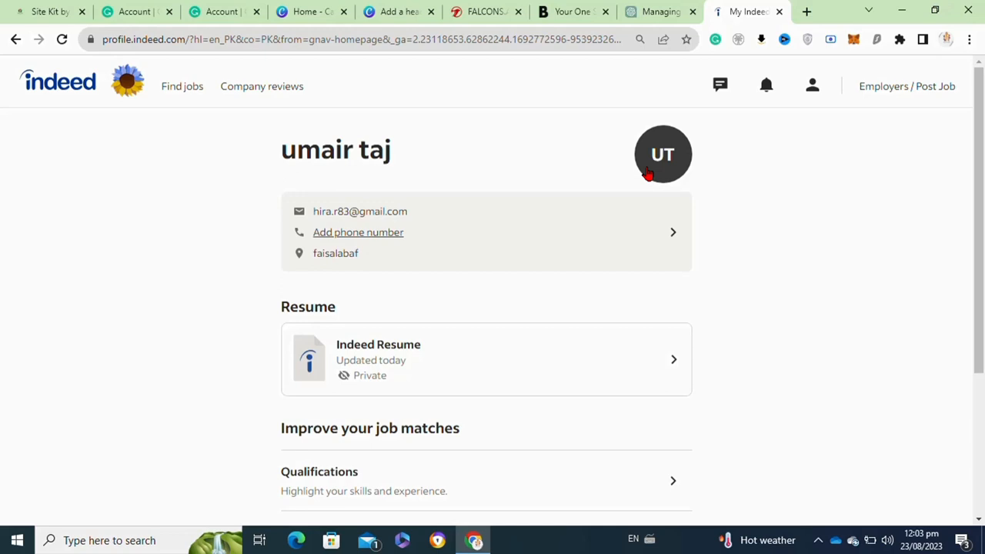
mouse_move(357, 231)
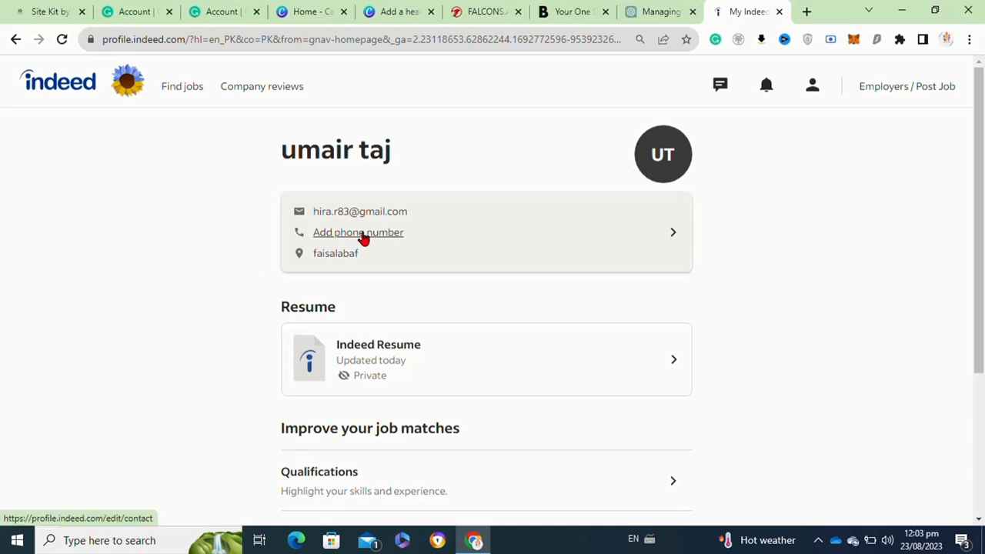
Edit the contact information and set the Location country to Switzerland.
click(357, 231)
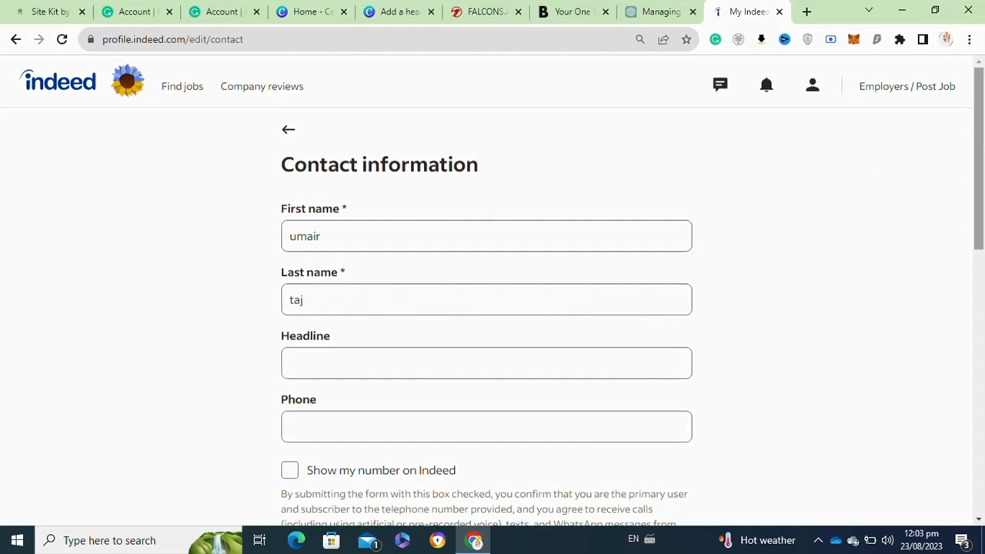
scroll(down, 3)
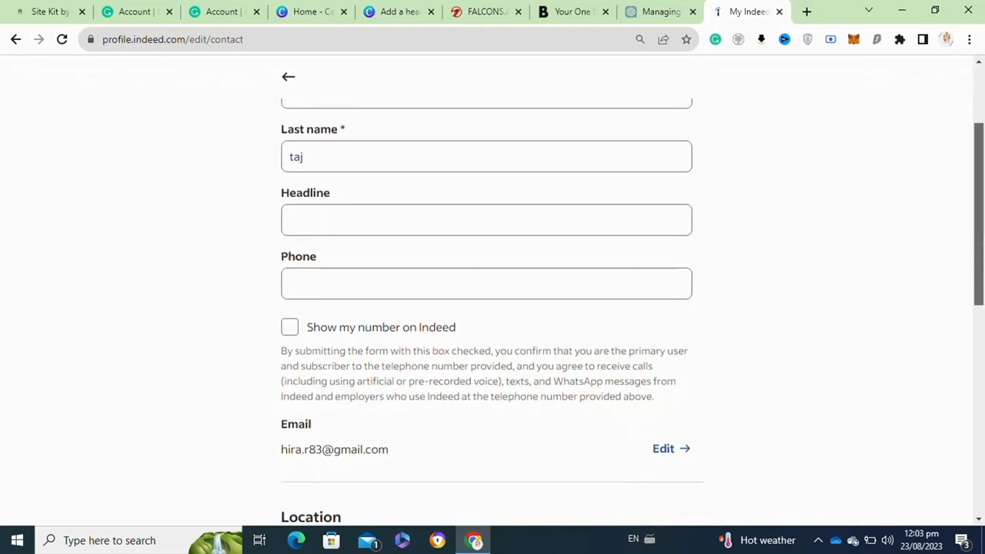
scroll(down, 3)
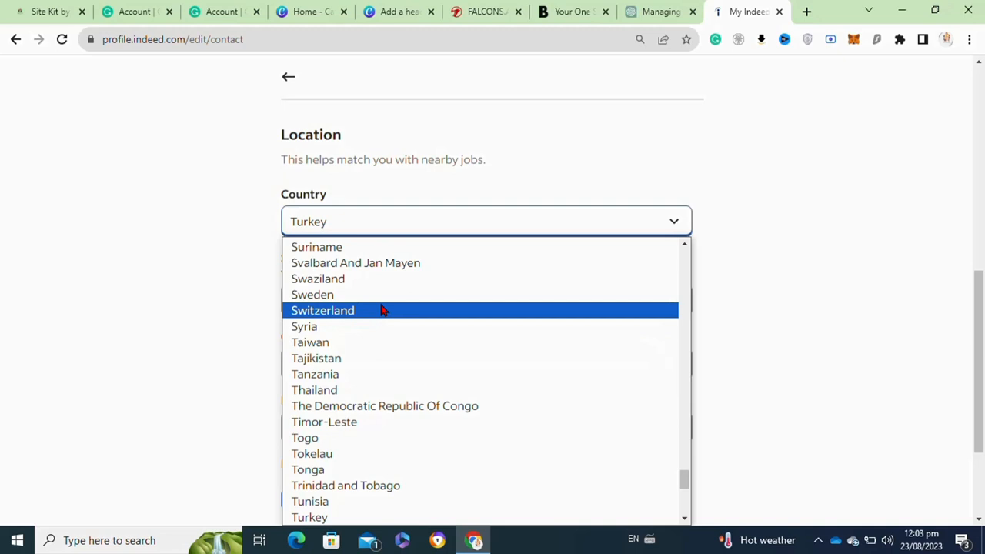
click(324, 311)
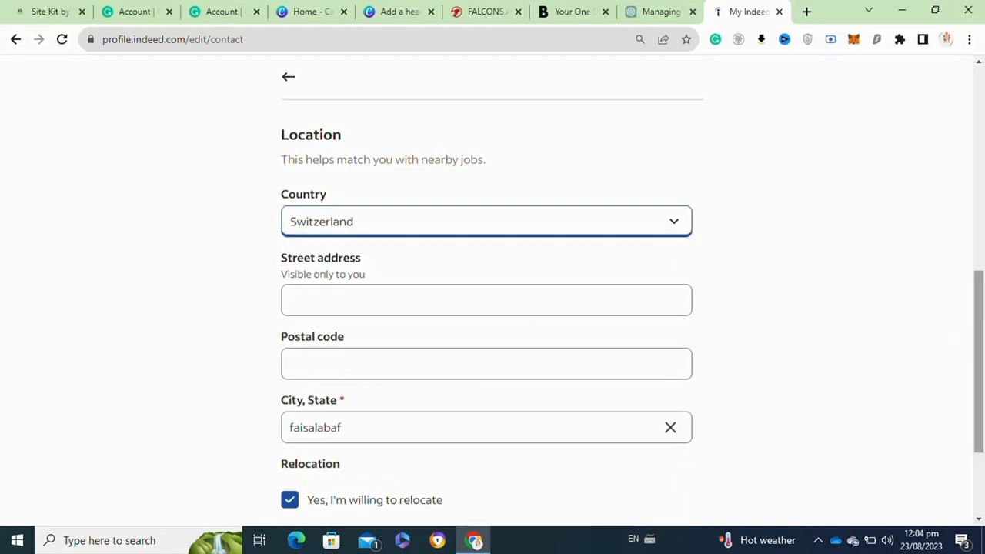
Save the updated contact information and return to the profile page.
scroll(down, 3)
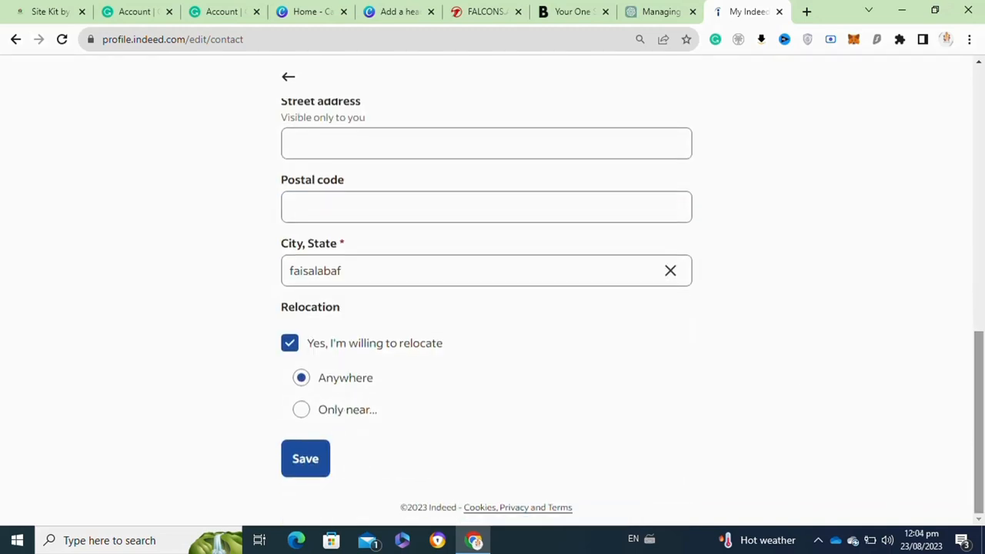
click(305, 458)
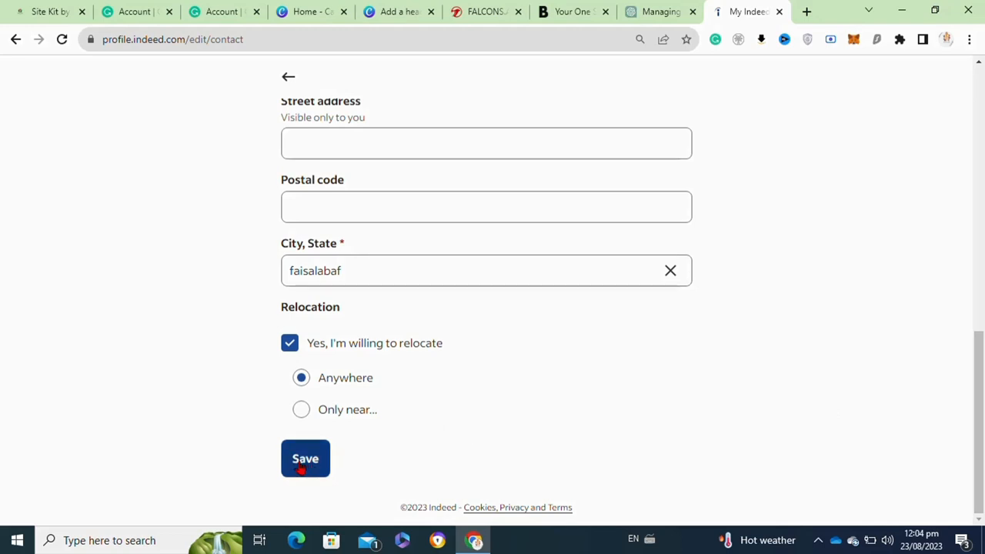
click(305, 459)
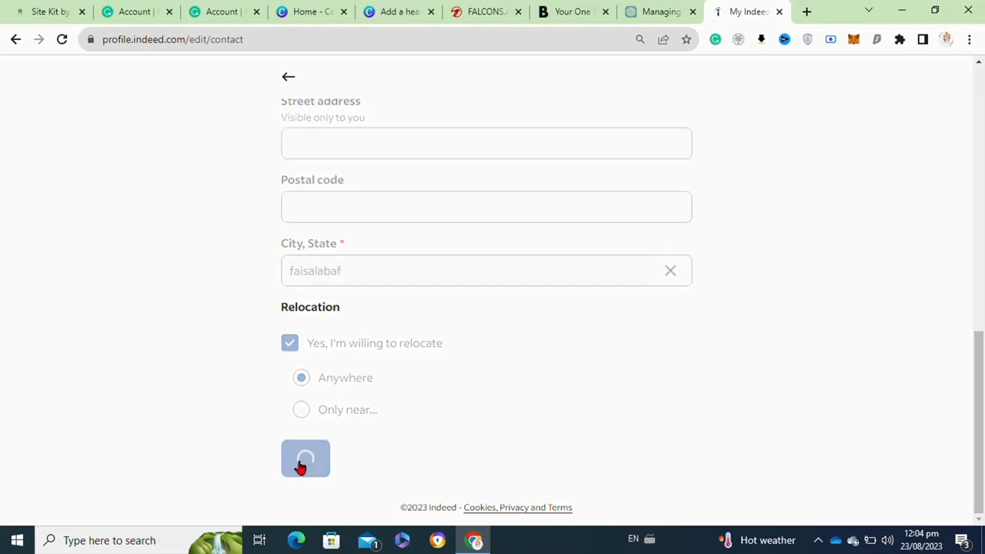
click(305, 458)
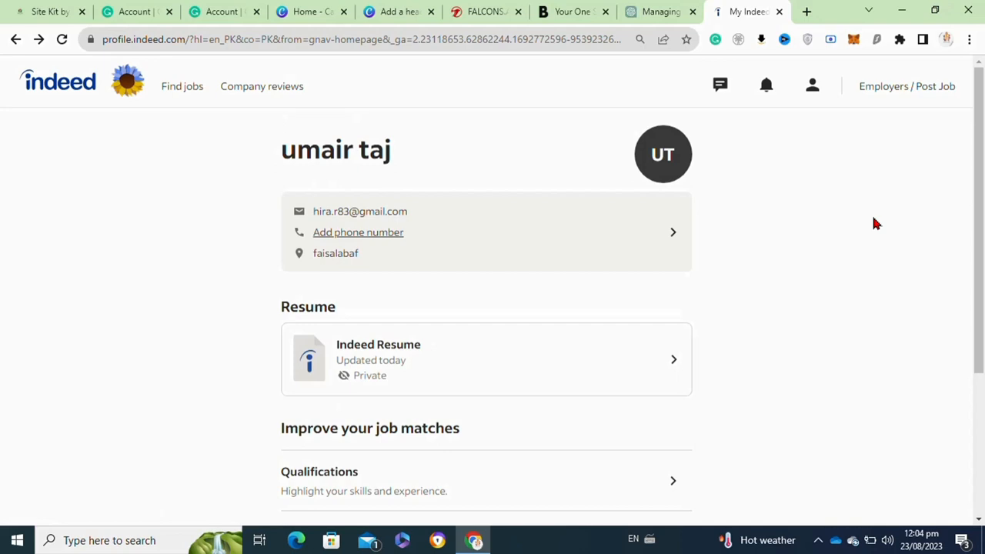